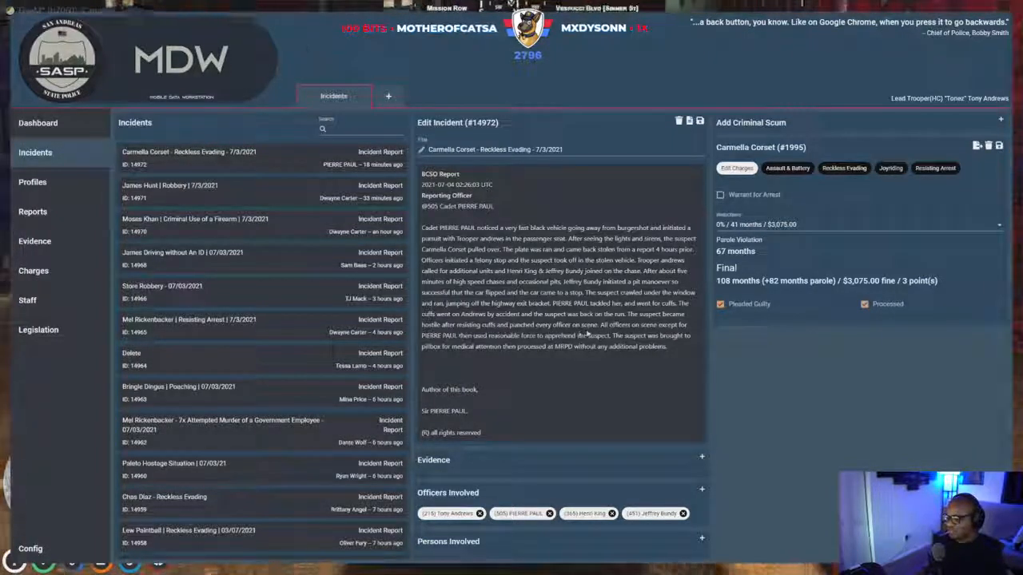
{"action": "mouse_move", "coordinate": [624, 331]}
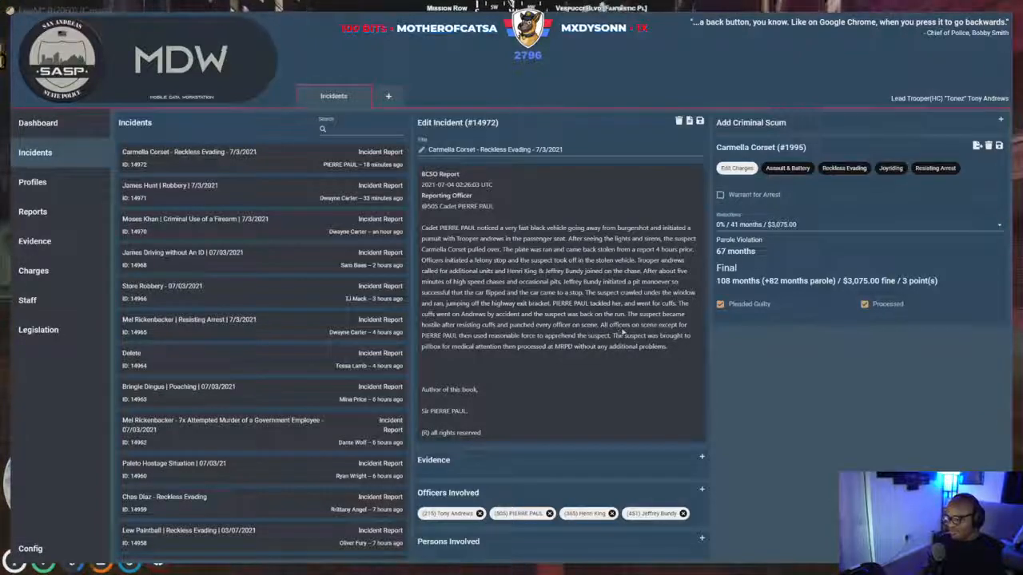